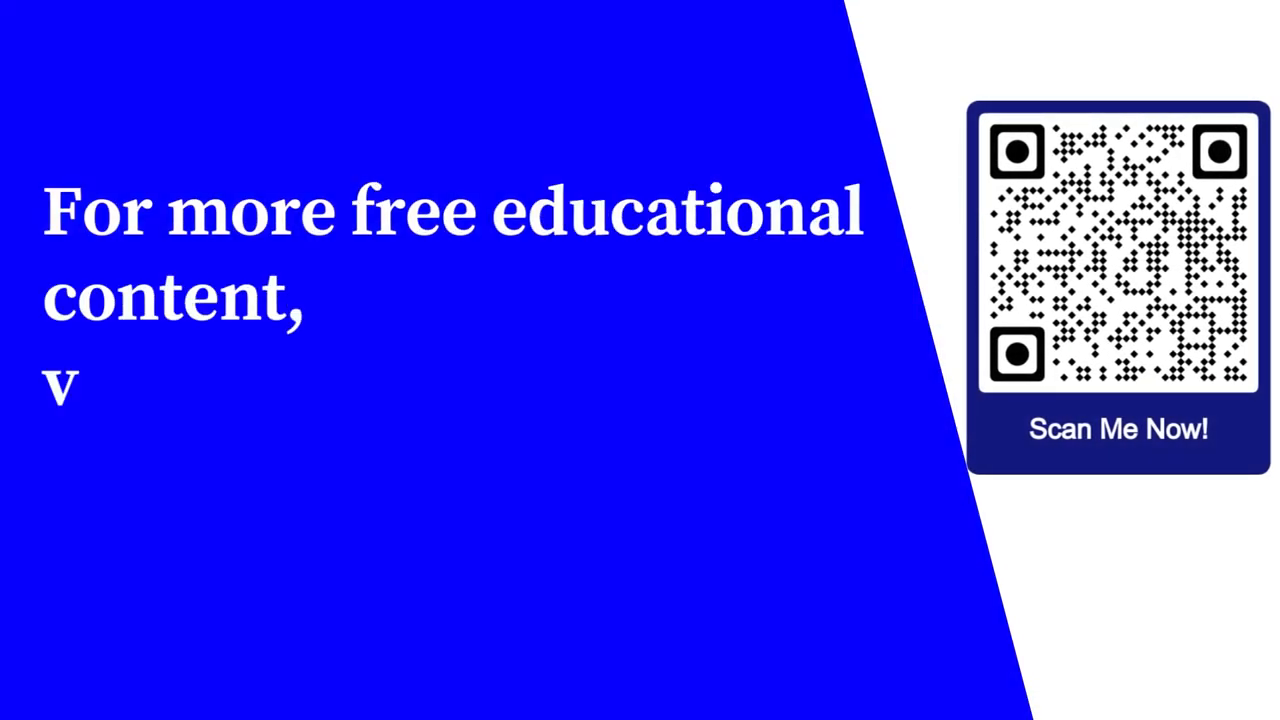
pyautogui.write('isit : learnforfree.biz')
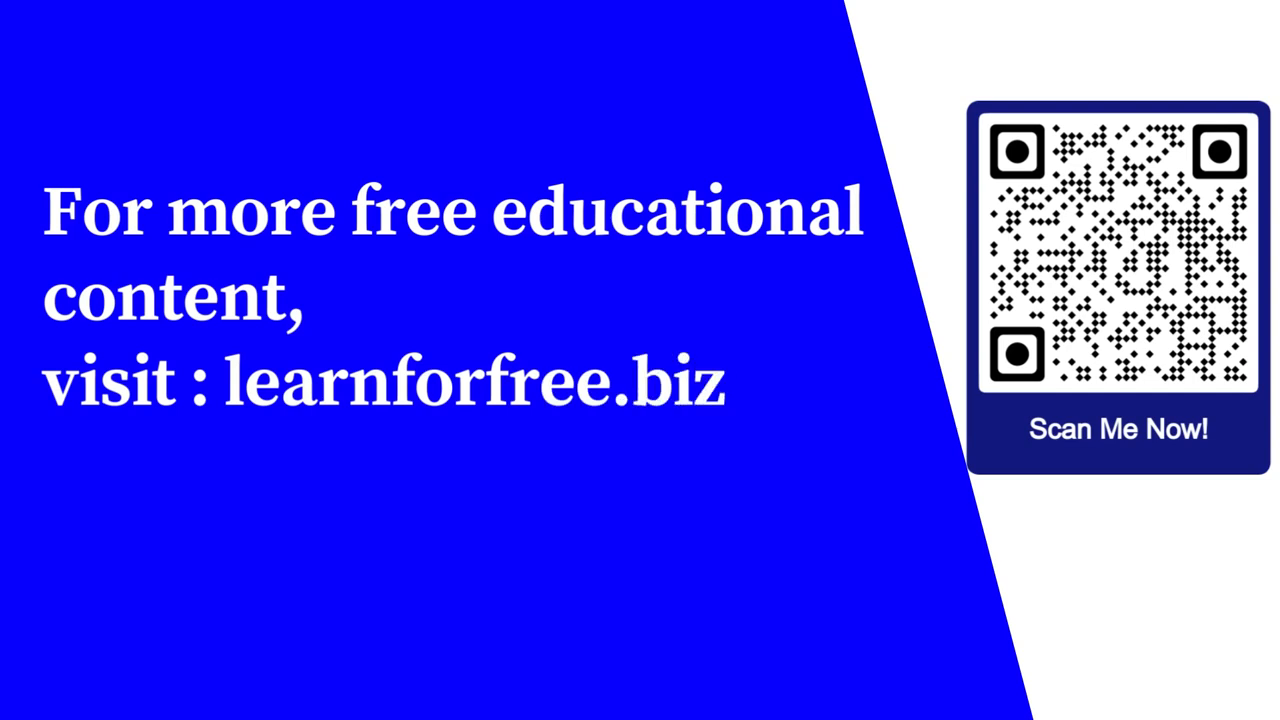